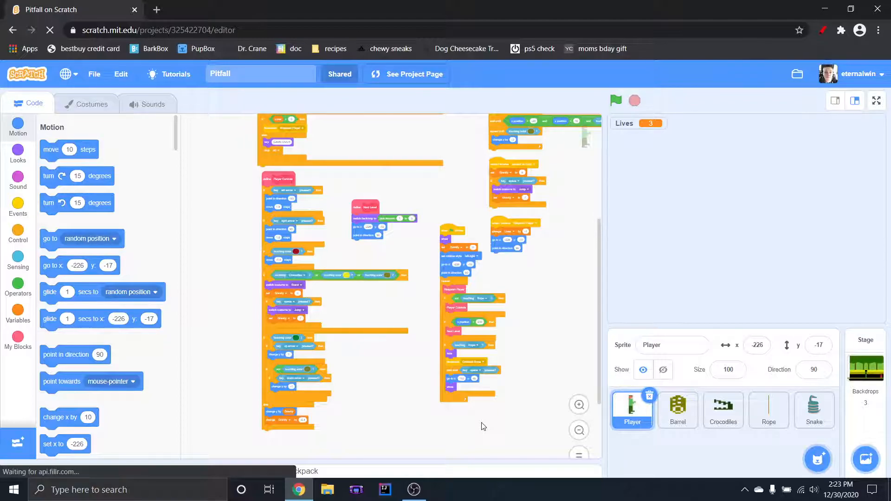
{"action": "mouse_move", "coordinate": [80, 111]}
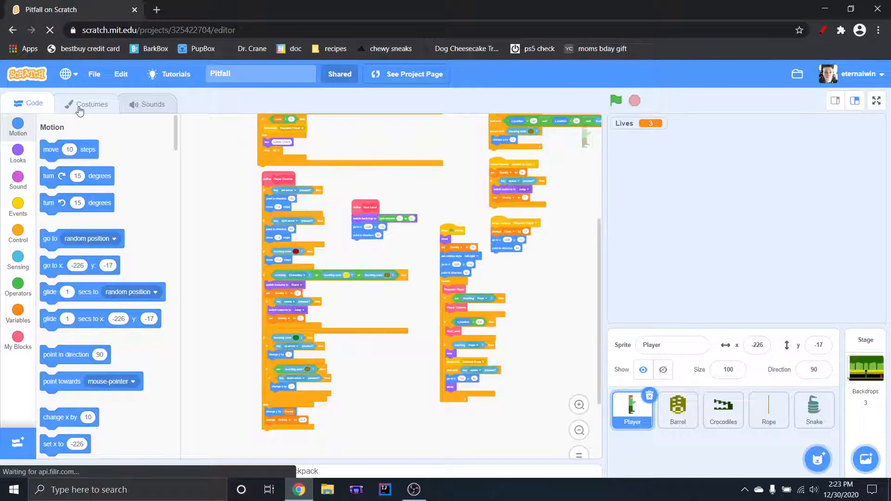
View the Player sprite's Jump costume, then return to its Stand costume
{"action": "left_click", "coordinate": [91, 104]}
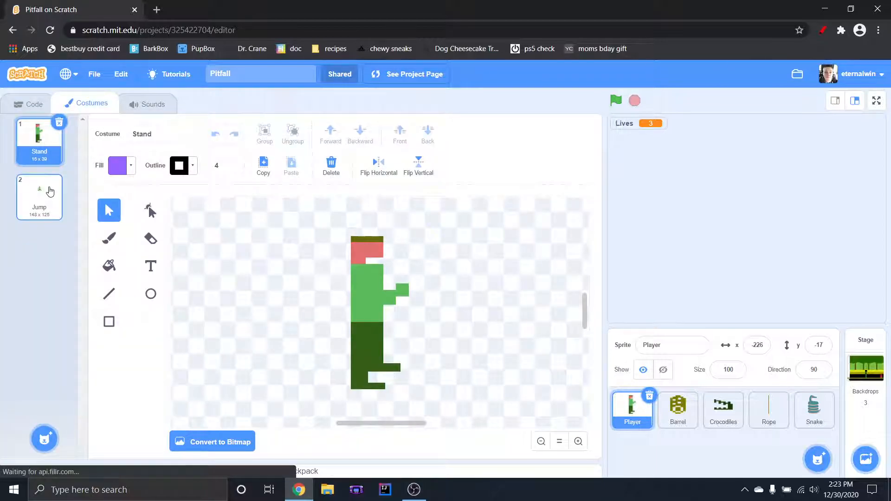
{"action": "left_click", "coordinate": [39, 196]}
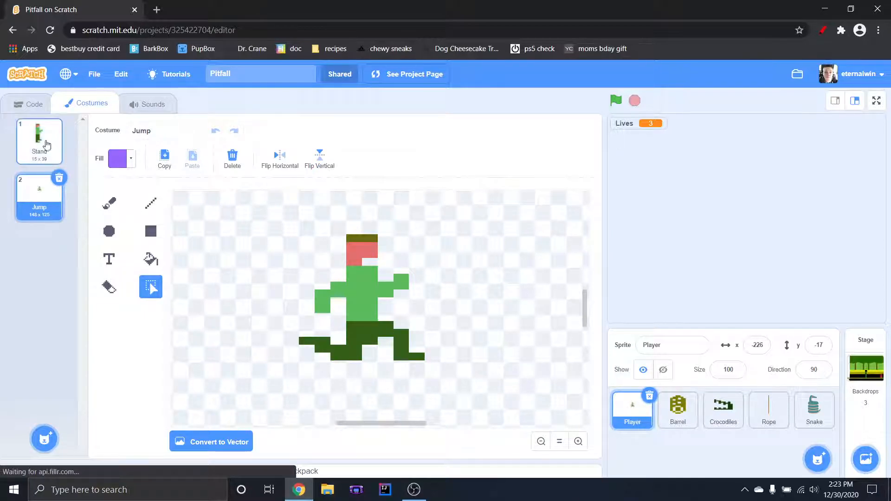
{"action": "left_click", "coordinate": [39, 141]}
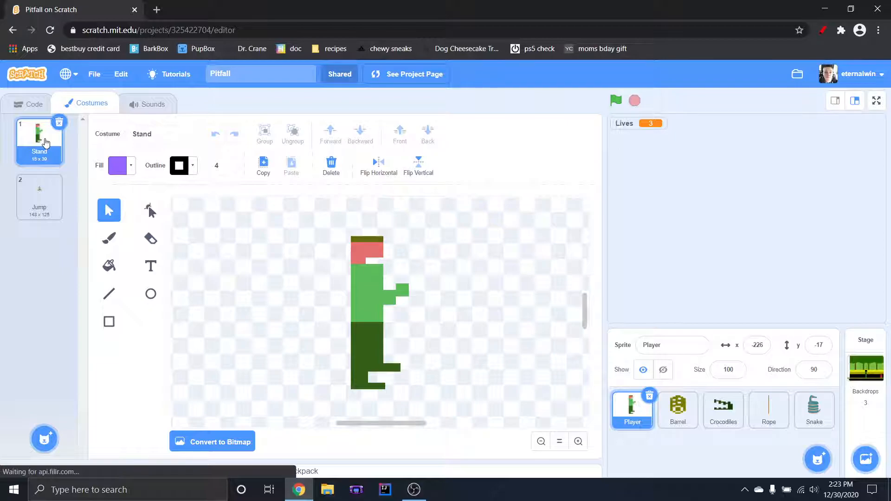
{"action": "mouse_move", "coordinate": [46, 266]}
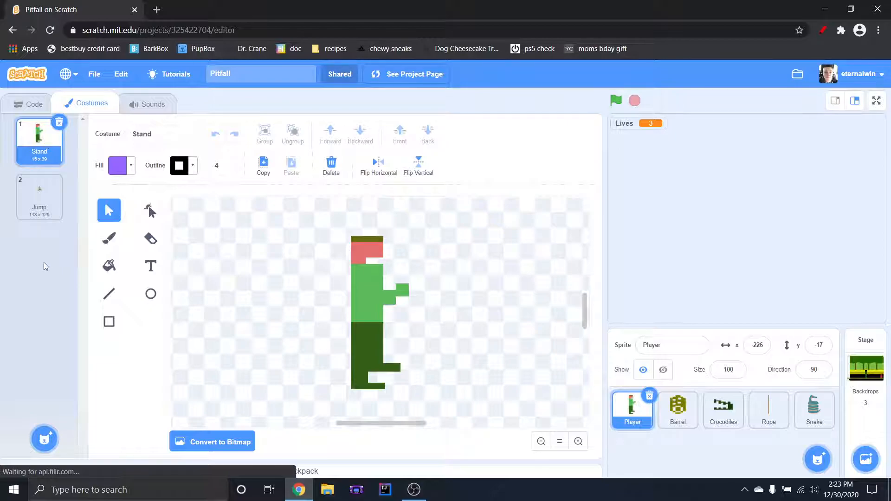
{"action": "mouse_move", "coordinate": [39, 192]}
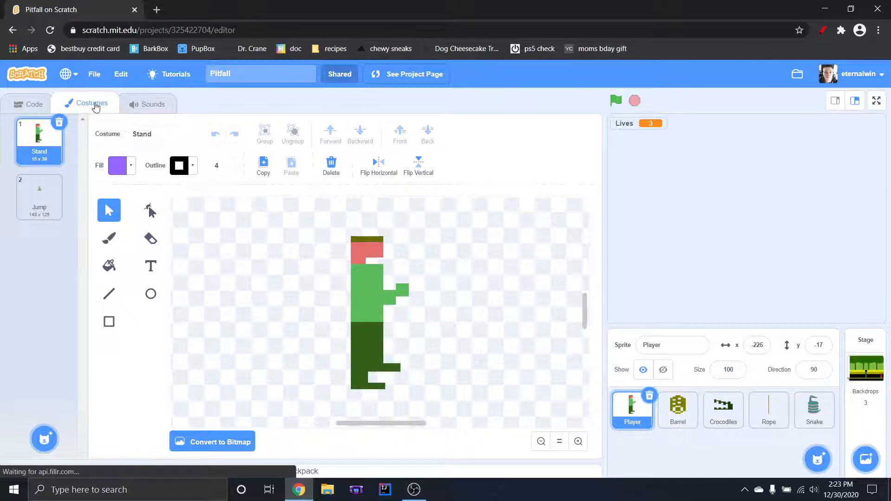
{"action": "mouse_move", "coordinate": [36, 166]}
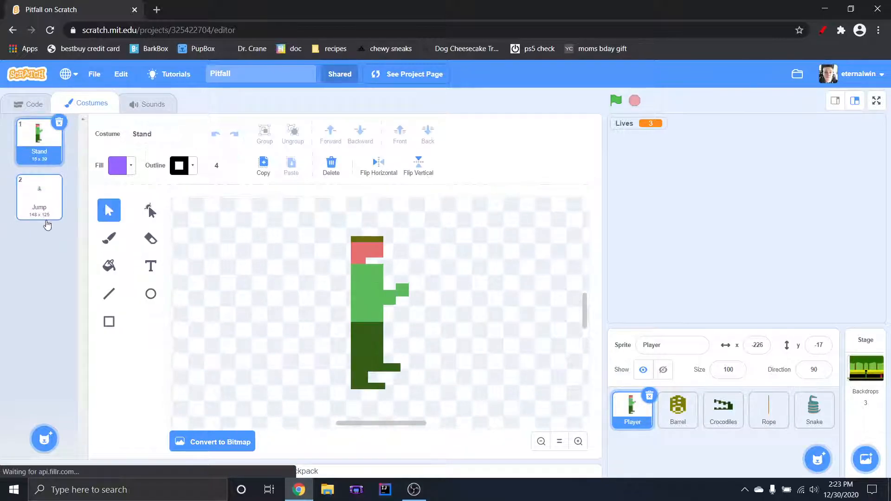
{"action": "mouse_move", "coordinate": [29, 102]}
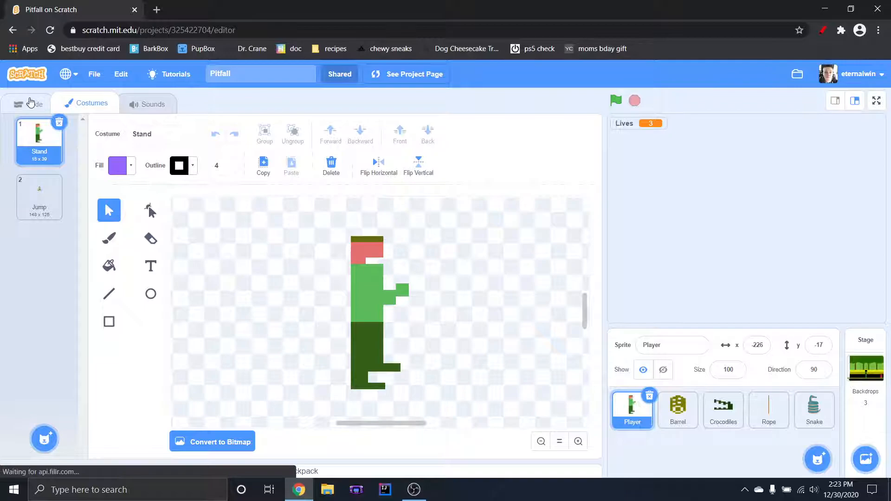
Show the Player's space-key script that switches to the Jump costume and sets Gravity
{"action": "left_click", "coordinate": [28, 103]}
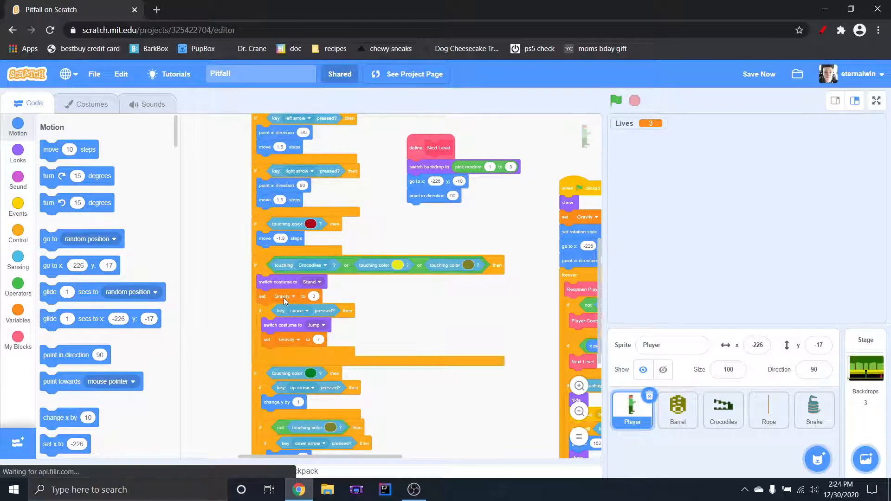
{"action": "mouse_move", "coordinate": [317, 298]}
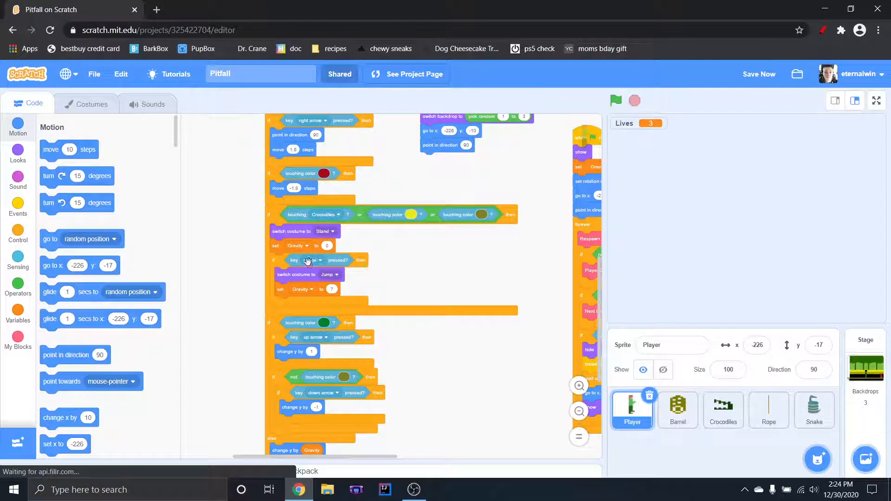
{"action": "left_click", "coordinate": [309, 260]}
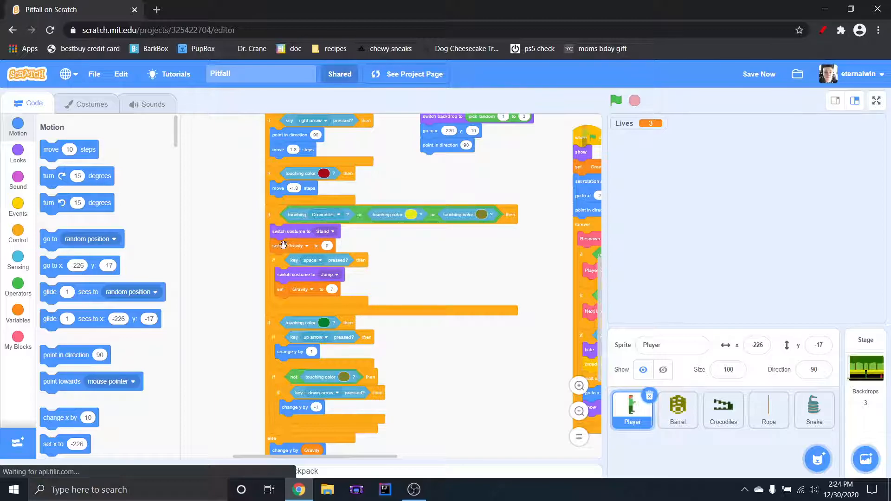
{"action": "mouse_move", "coordinate": [320, 278]}
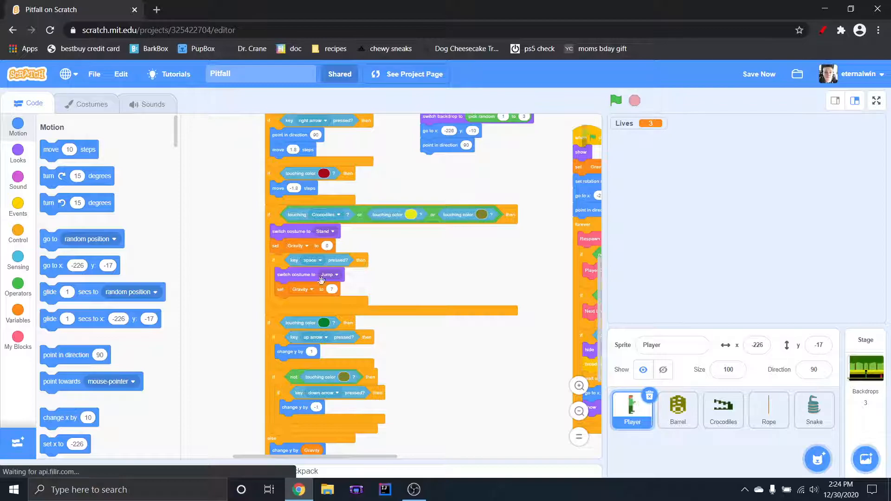
{"action": "mouse_move", "coordinate": [286, 262]}
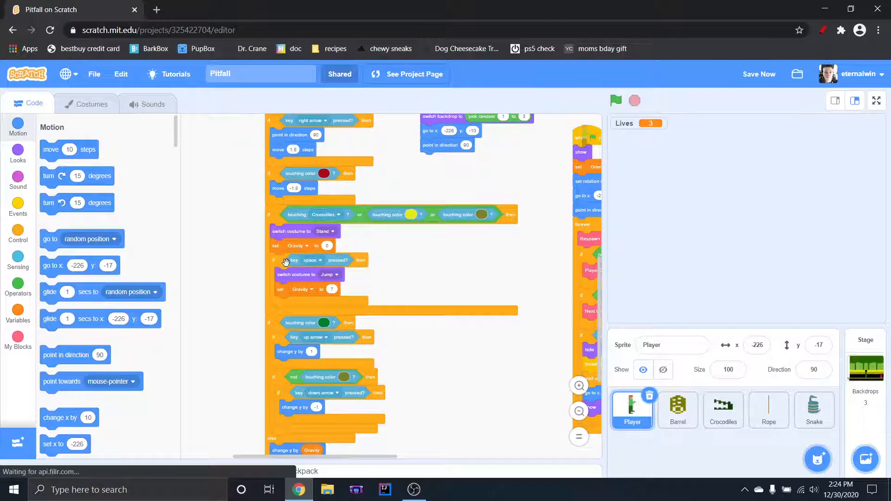
{"action": "mouse_move", "coordinate": [336, 264]}
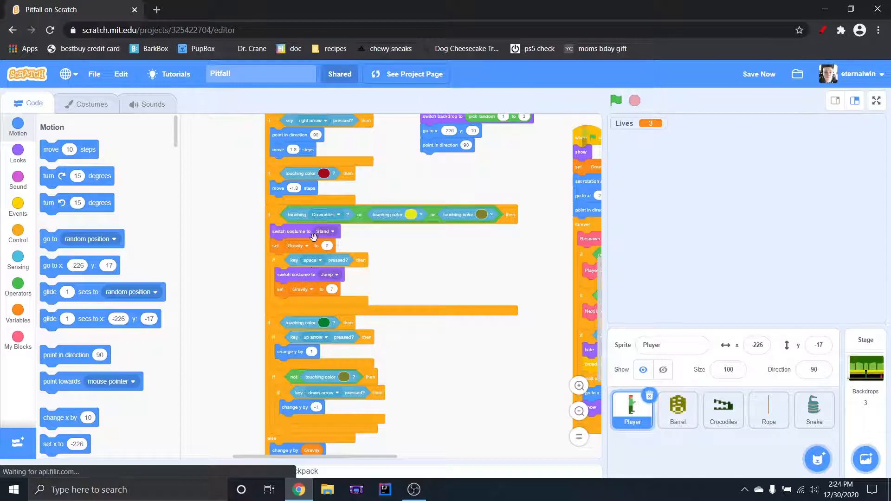
{"action": "mouse_move", "coordinate": [325, 291]}
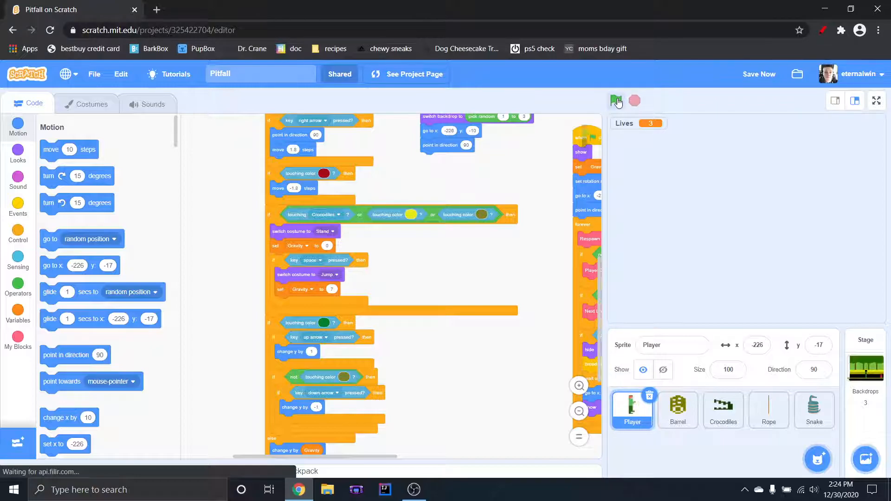
Start and restart the game so the jungle level with player, ladder and snake loads
{"action": "left_click", "coordinate": [616, 101]}
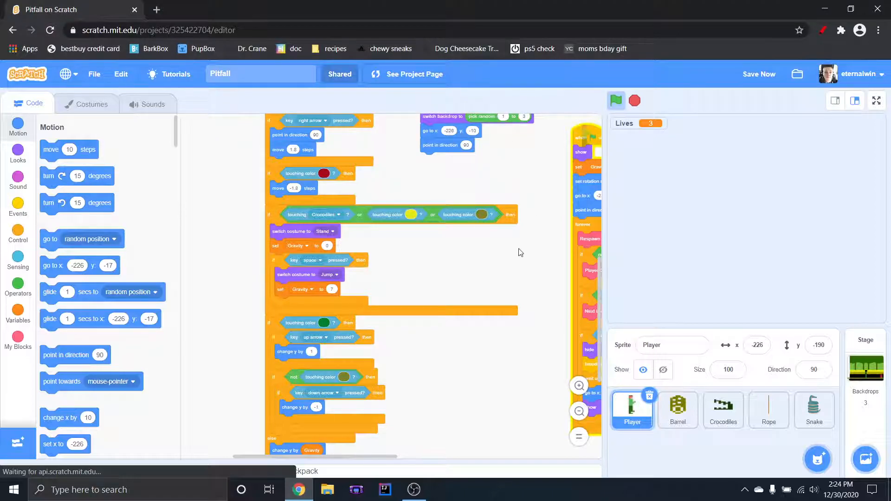
{"action": "left_click", "coordinate": [49, 29]}
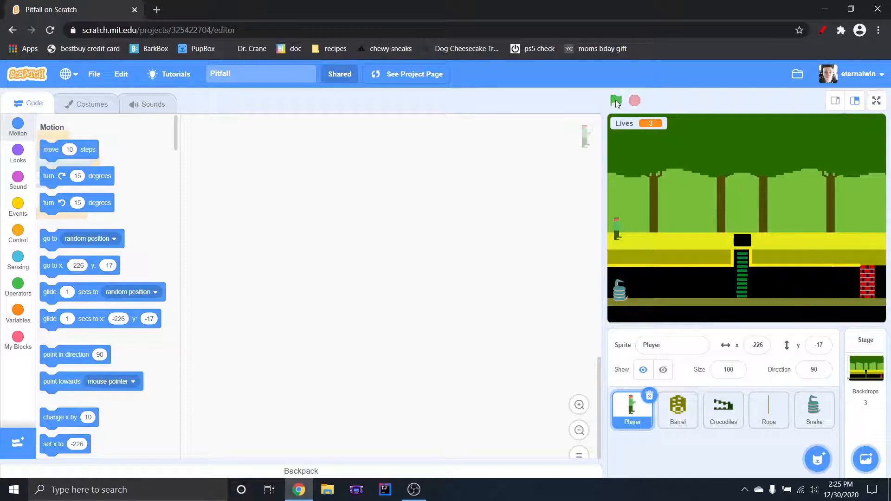
{"action": "left_click", "coordinate": [875, 100]}
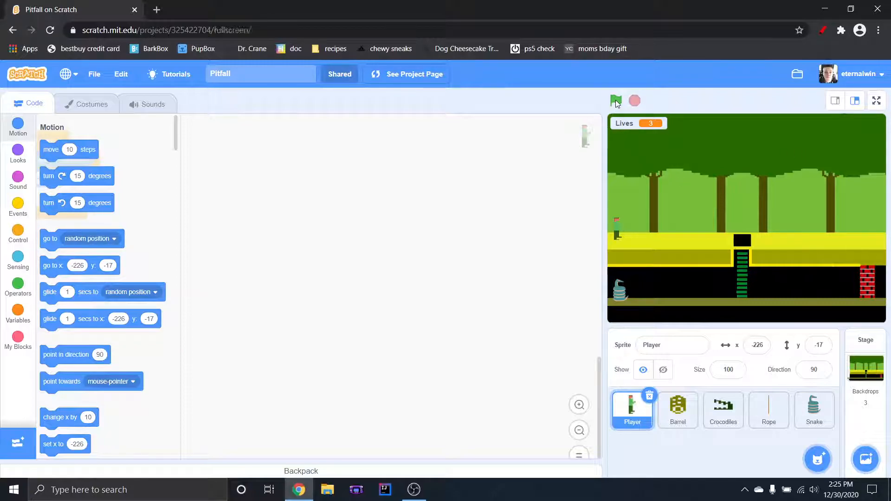
Run the game full screen, walk the player toward the pit, then exit to the editor
{"action": "left_click", "coordinate": [875, 100]}
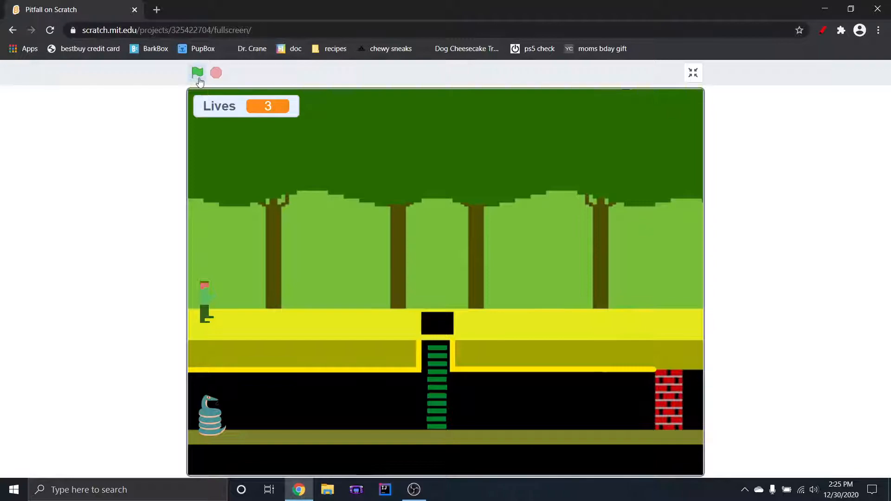
{"action": "mouse_move", "coordinate": [197, 72]}
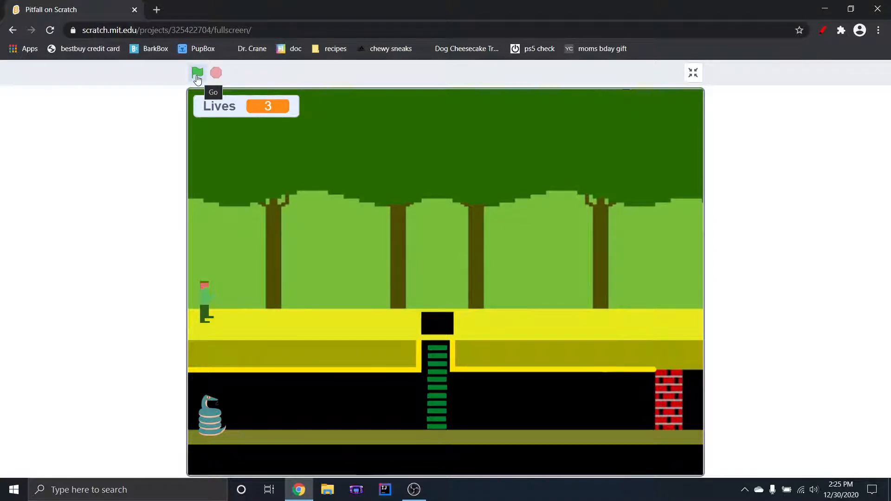
{"action": "left_click", "coordinate": [197, 72]}
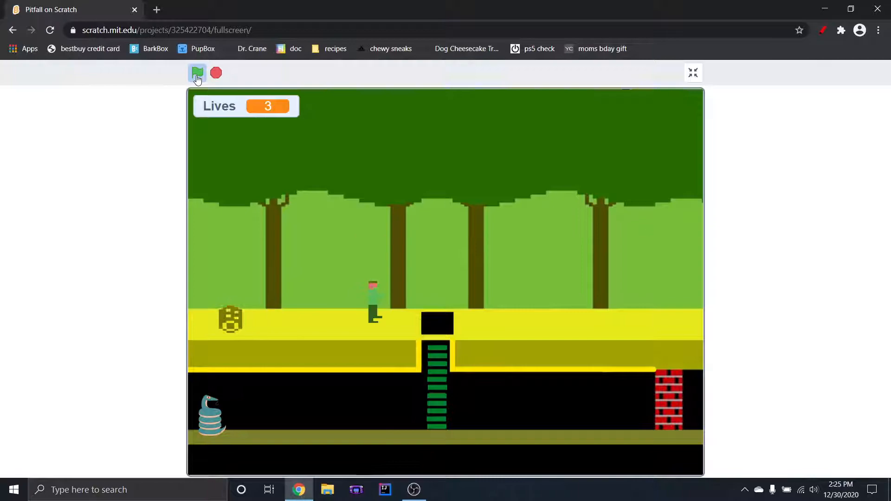
{"action": "mouse_move", "coordinate": [696, 73]}
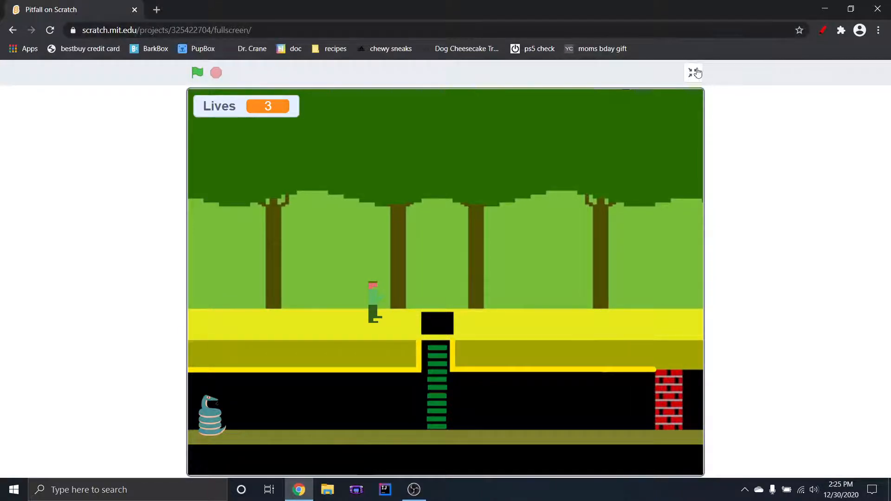
{"action": "left_click", "coordinate": [696, 73]}
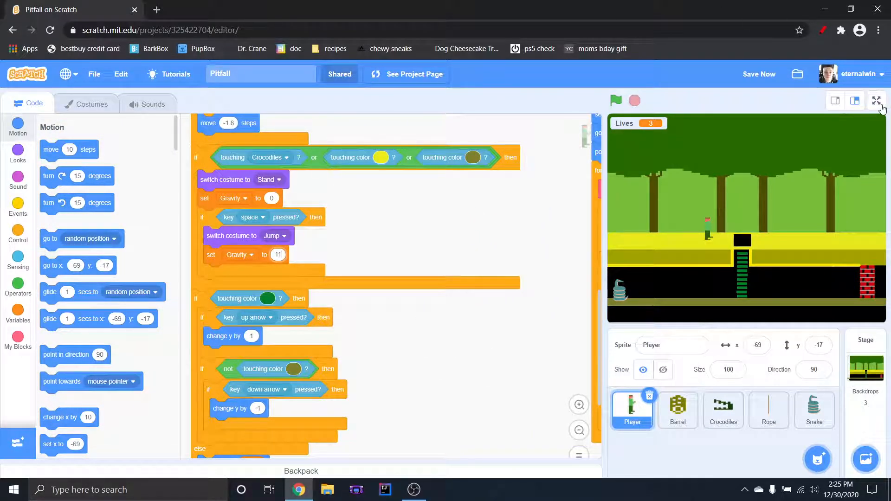
{"action": "left_click", "coordinate": [880, 100]}
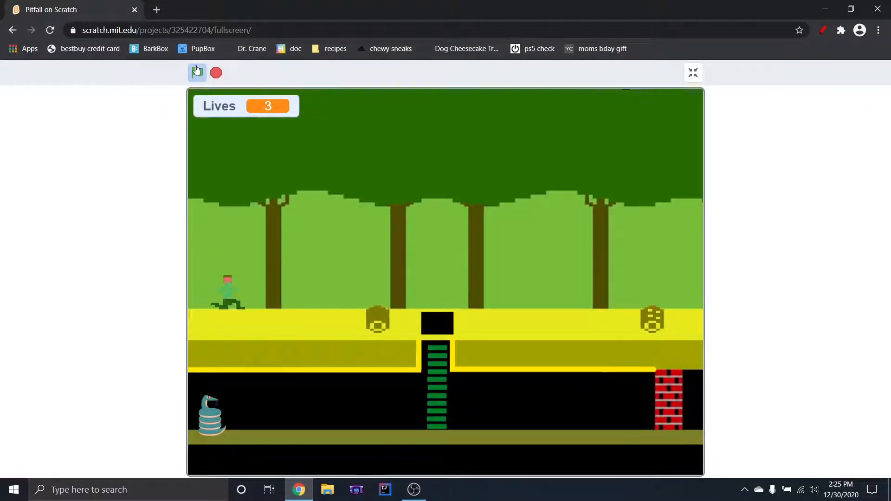
{"action": "left_click", "coordinate": [197, 72]}
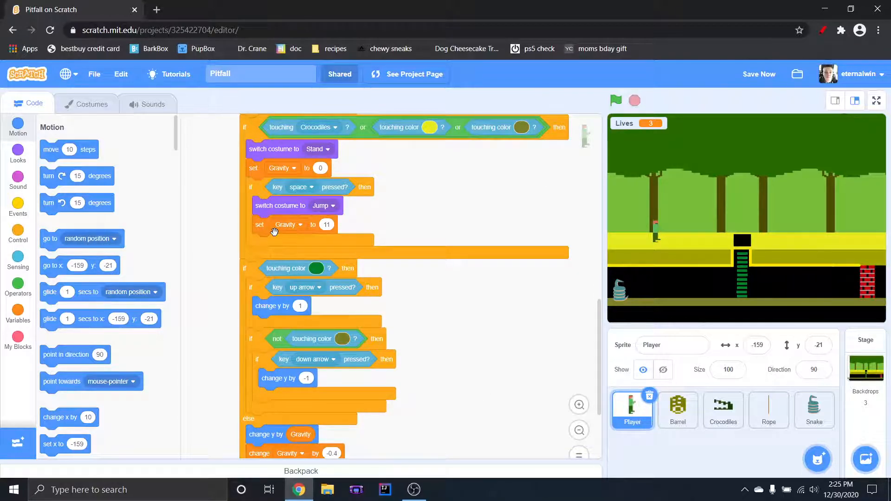
{"action": "scroll", "scroll_direction": "down", "scroll_amount": 3}
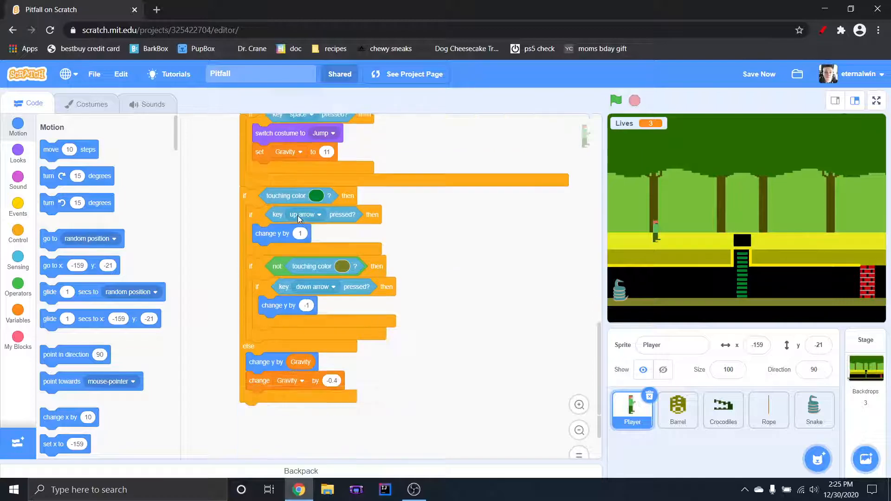
{"action": "mouse_move", "coordinate": [273, 363]}
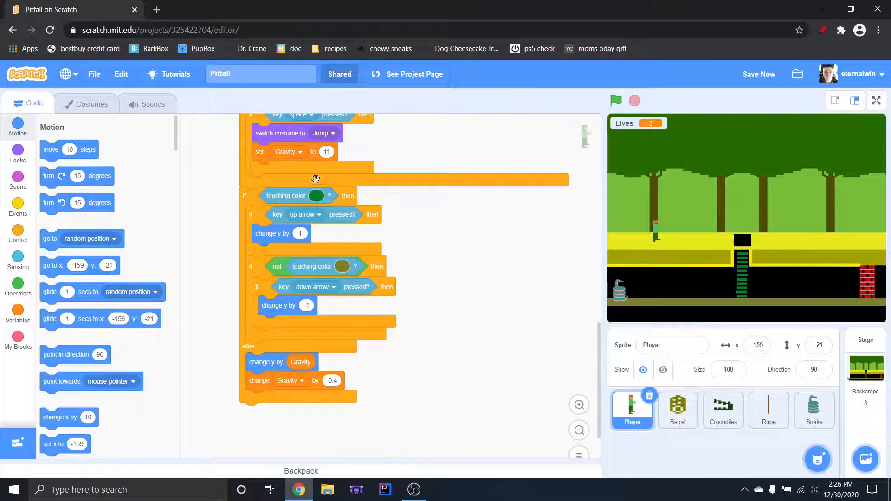
{"action": "scroll", "scroll_direction": "up", "scroll_amount": 3}
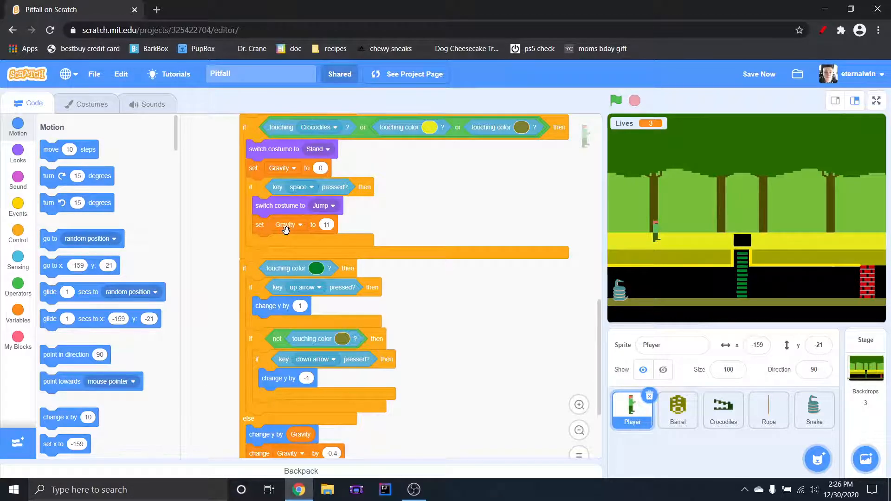
{"action": "scroll", "scroll_direction": "down", "scroll_amount": 3}
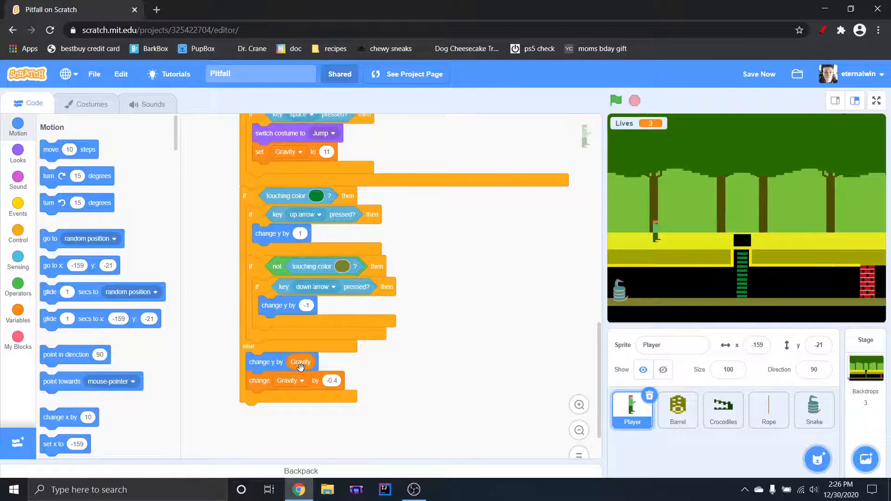
{"action": "mouse_move", "coordinate": [268, 365]}
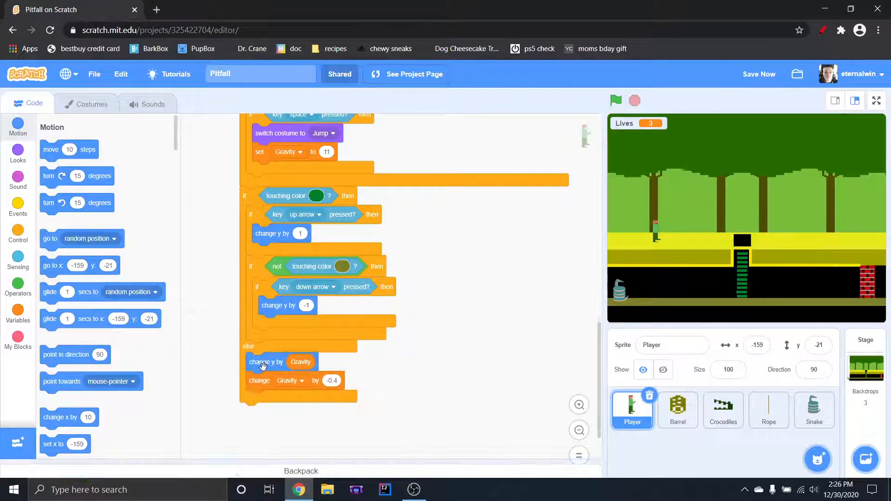
{"action": "scroll", "scroll_direction": "down", "scroll_amount": 3}
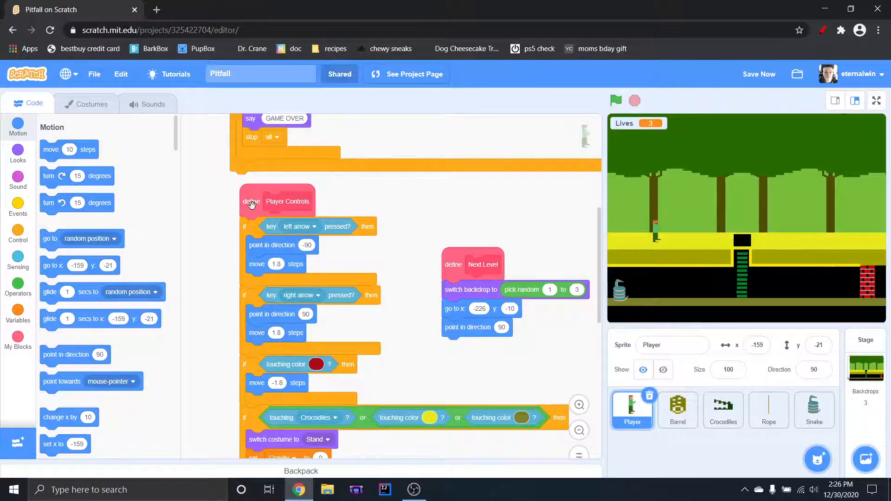
{"action": "scroll", "scroll_direction": "down", "scroll_amount": 3}
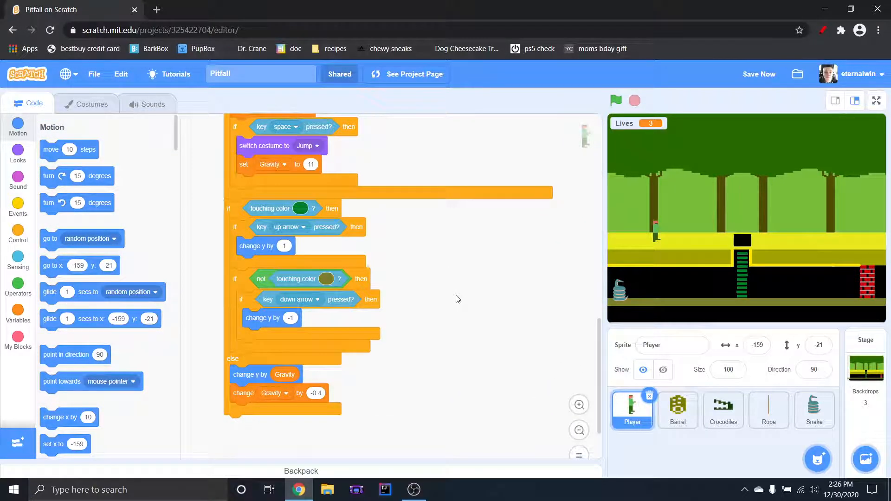
{"action": "mouse_move", "coordinate": [451, 321]}
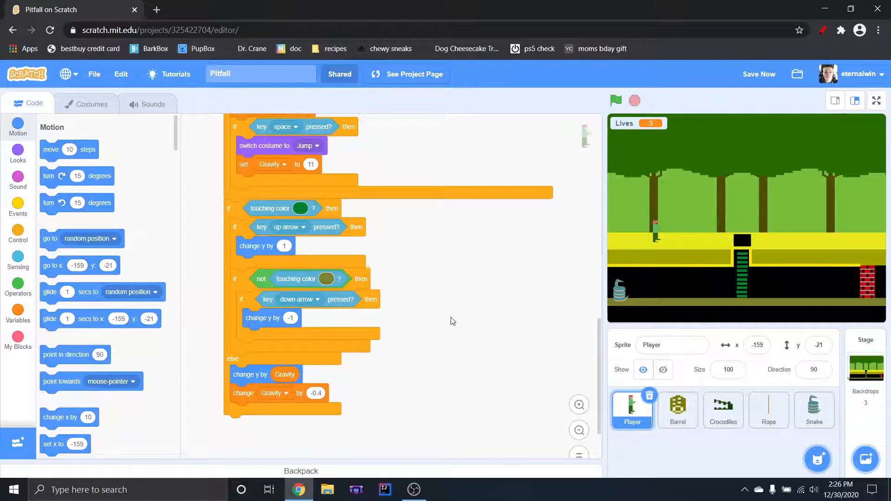
{"action": "scroll", "scroll_direction": "up", "scroll_amount": 3}
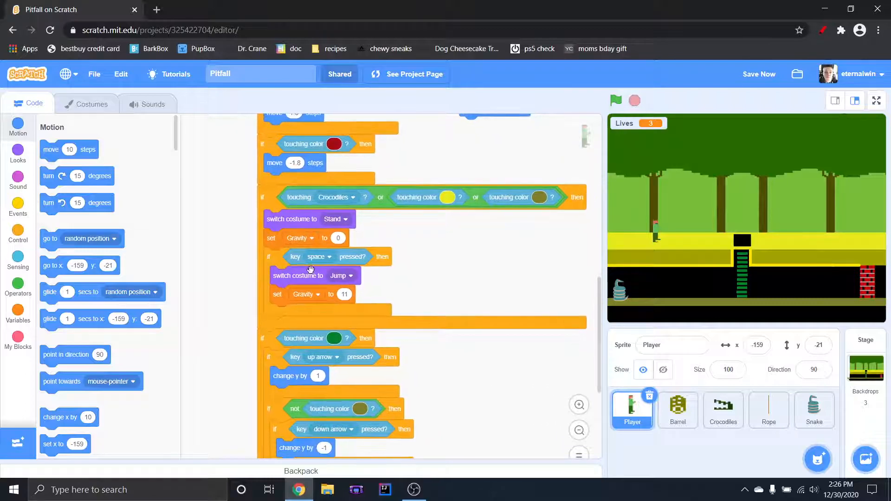
{"action": "scroll", "scroll_direction": "down", "scroll_amount": 3}
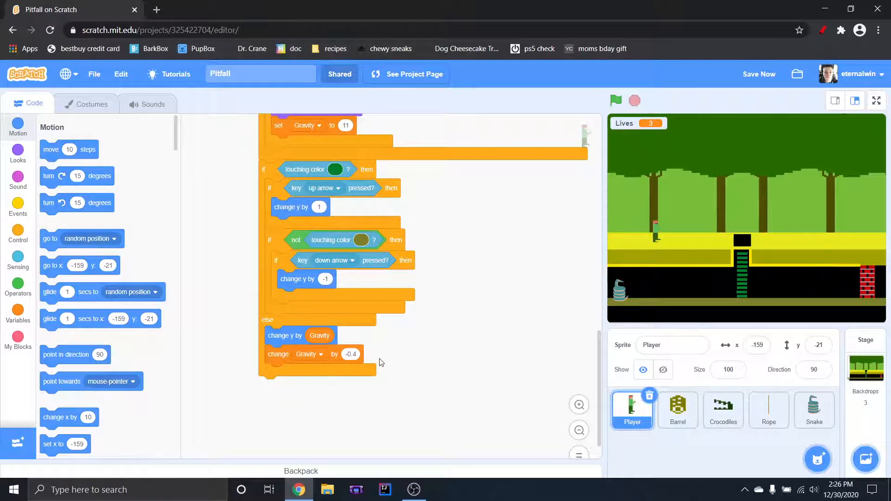
{"action": "mouse_move", "coordinate": [510, 277]}
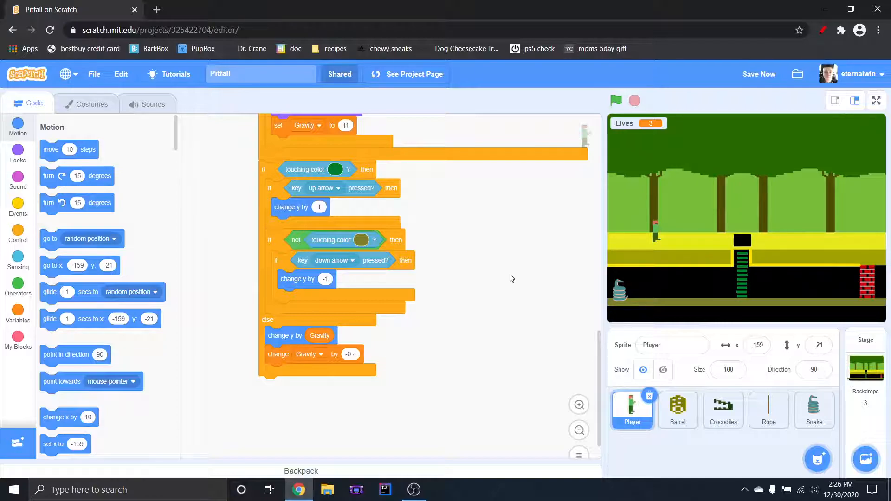
{"action": "mouse_move", "coordinate": [766, 94]}
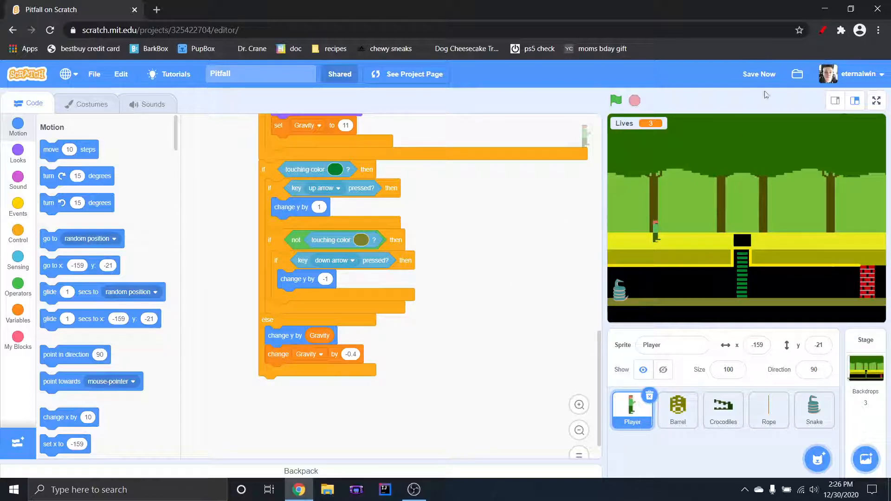
{"action": "mouse_move", "coordinate": [762, 80]}
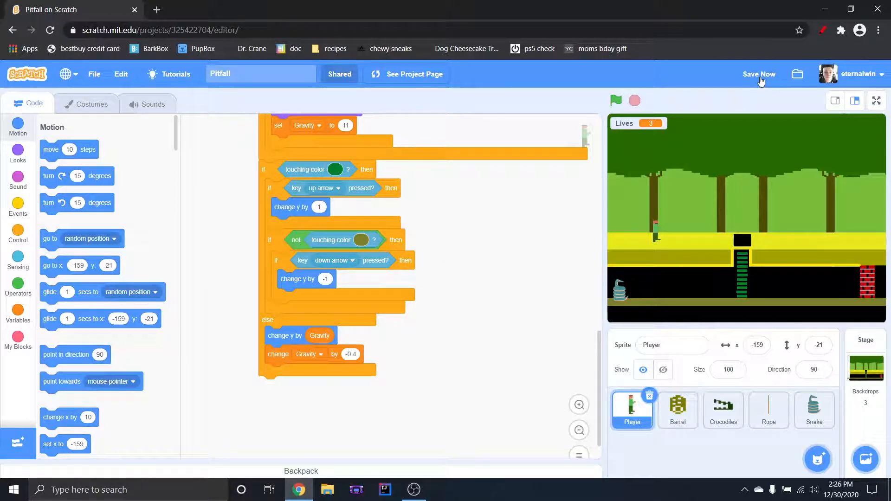